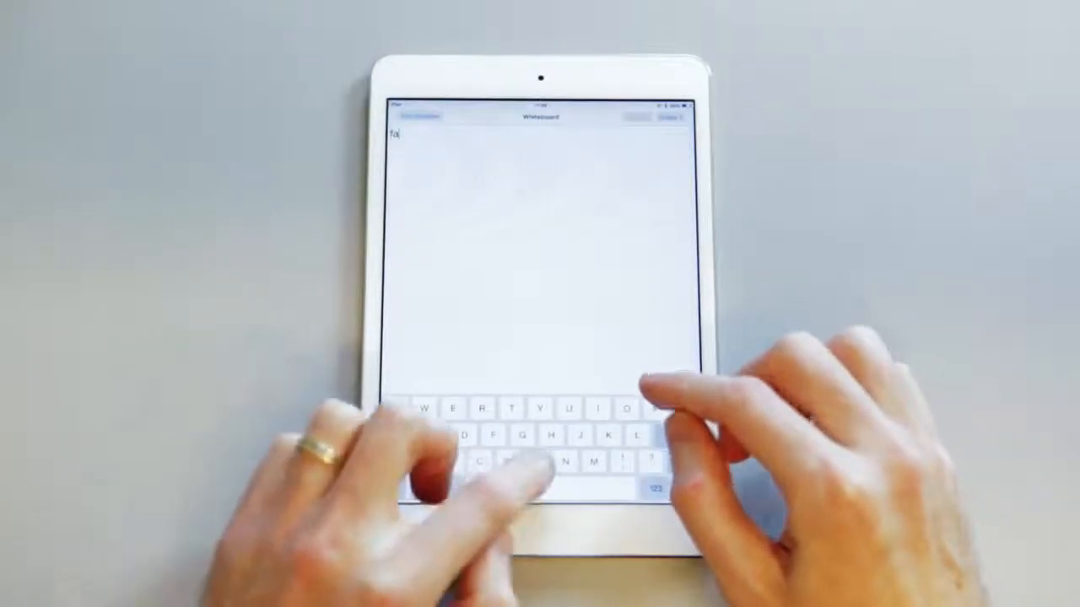
Step: Type 'bul' on the MB Mimic whiteboard to send it to the Brailler
type("bul")
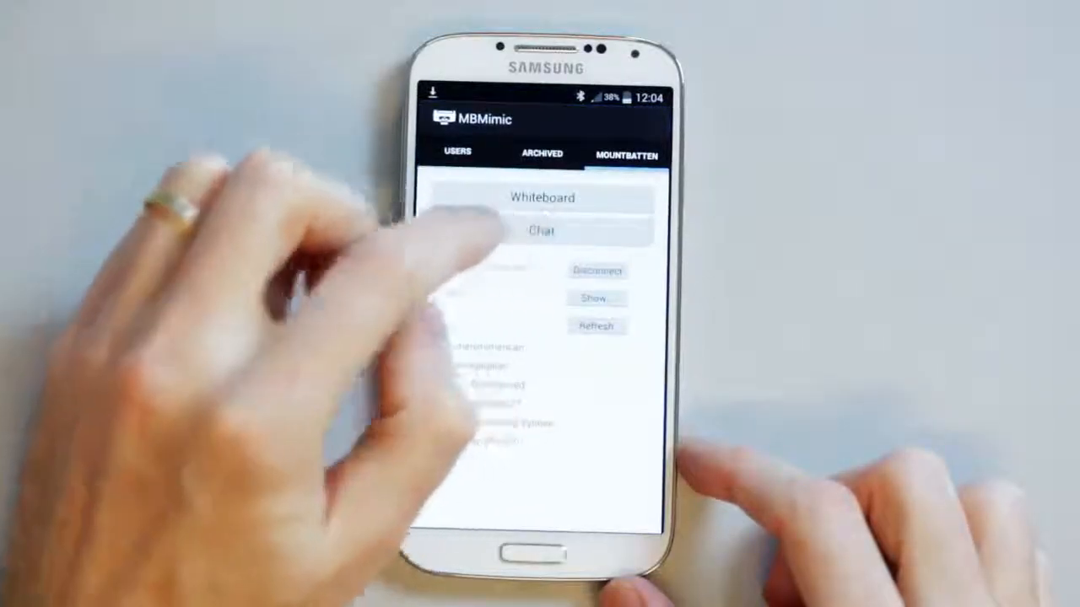
Step: Open Chat in the MOUNTBATTEN tab on the phone
left_click(542, 231)
type("What a great")
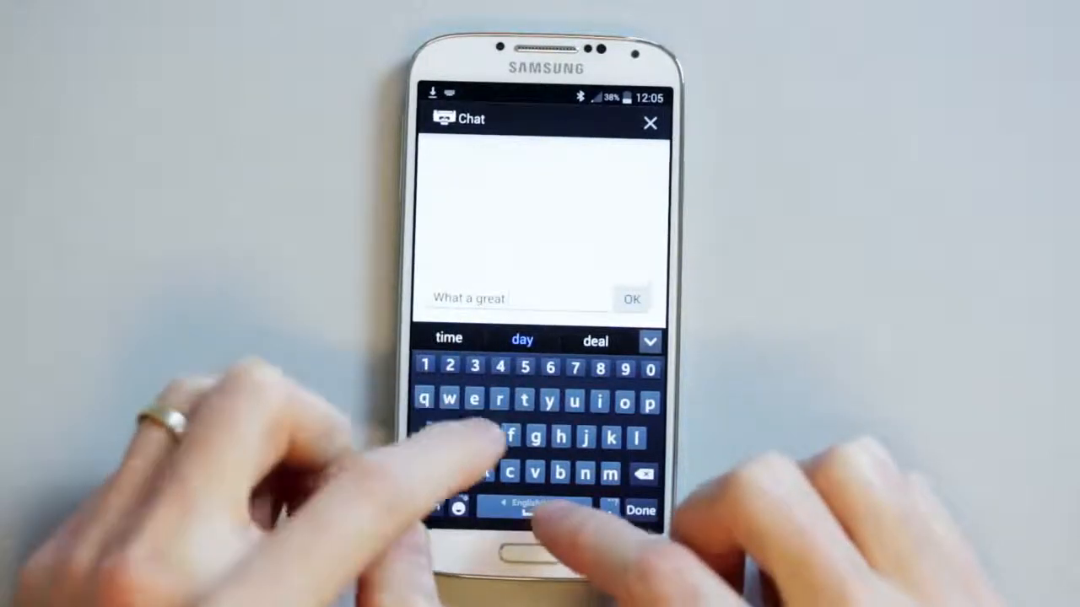
Step: Send 'What a great day!', receive 'Yes it is', and start a new message
left_click(522, 340)
type("What")
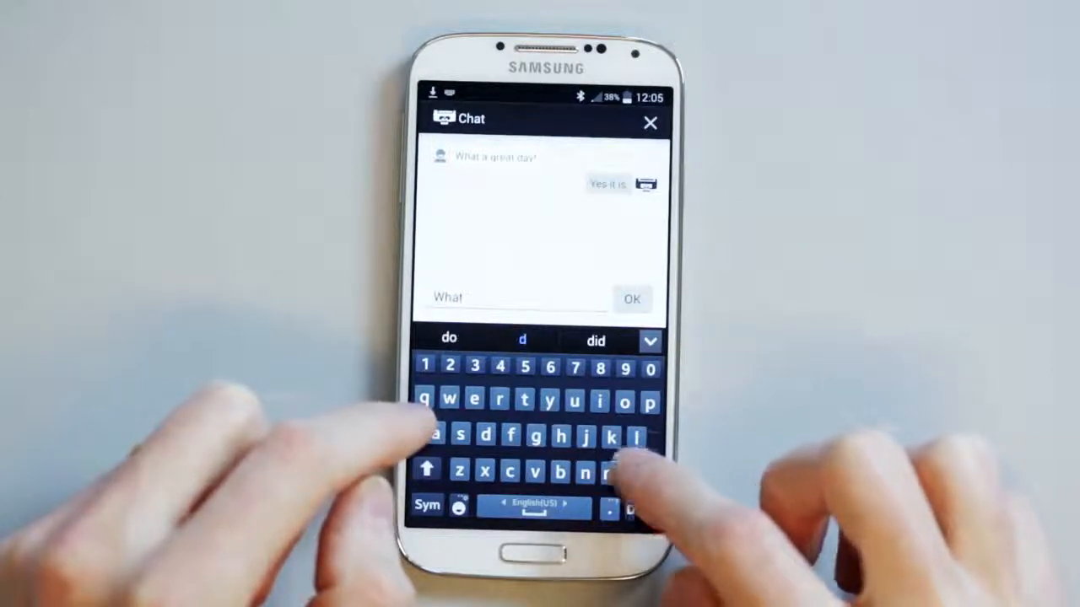
left_click(448, 399)
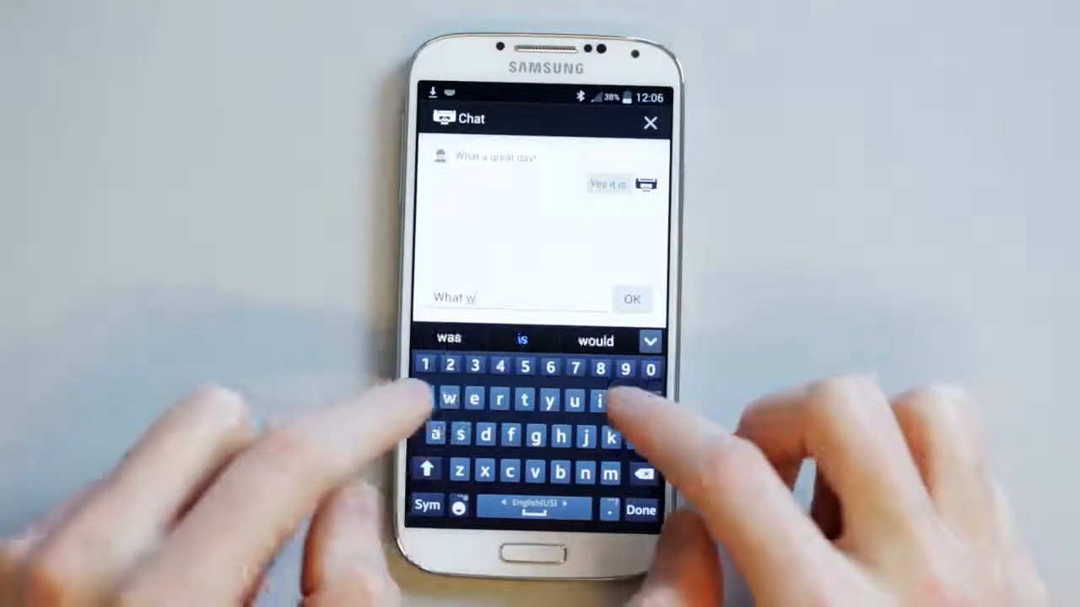